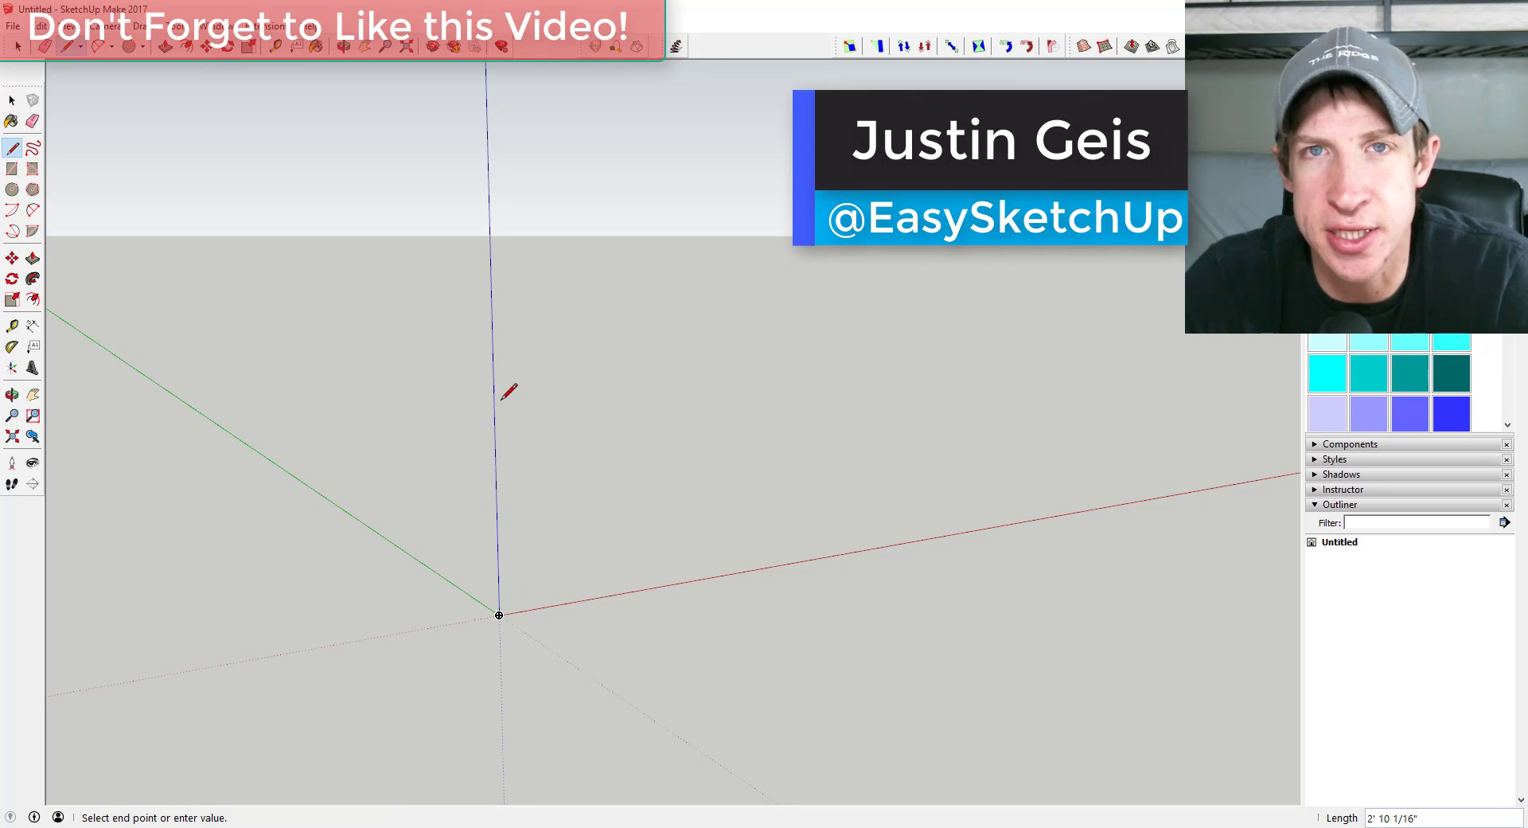
# Generate a 16-lap helix along the vertical line on the blue axis.
pyautogui.click(13, 99)
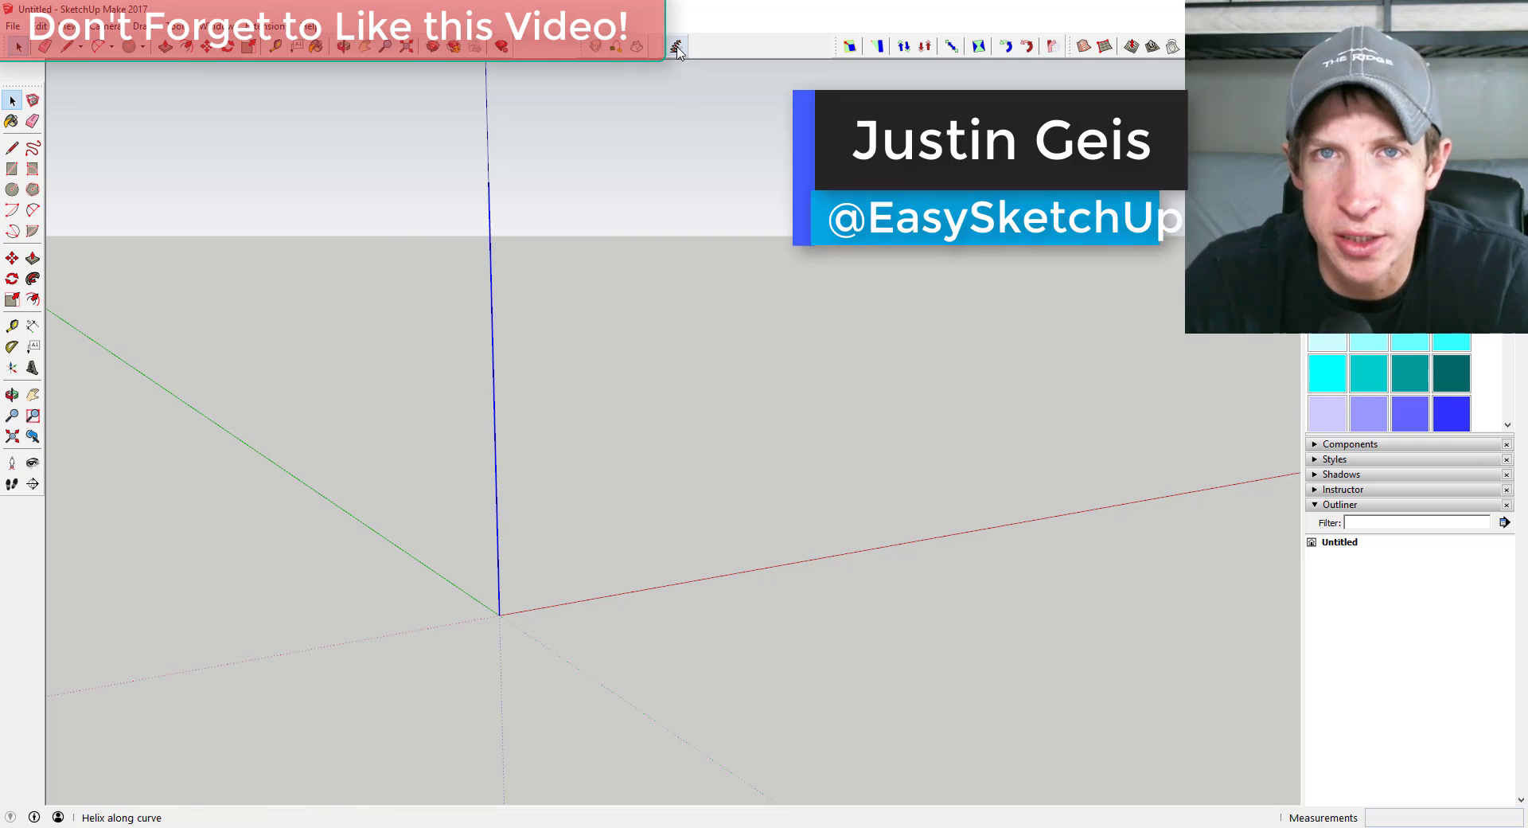
pyautogui.click(675, 46)
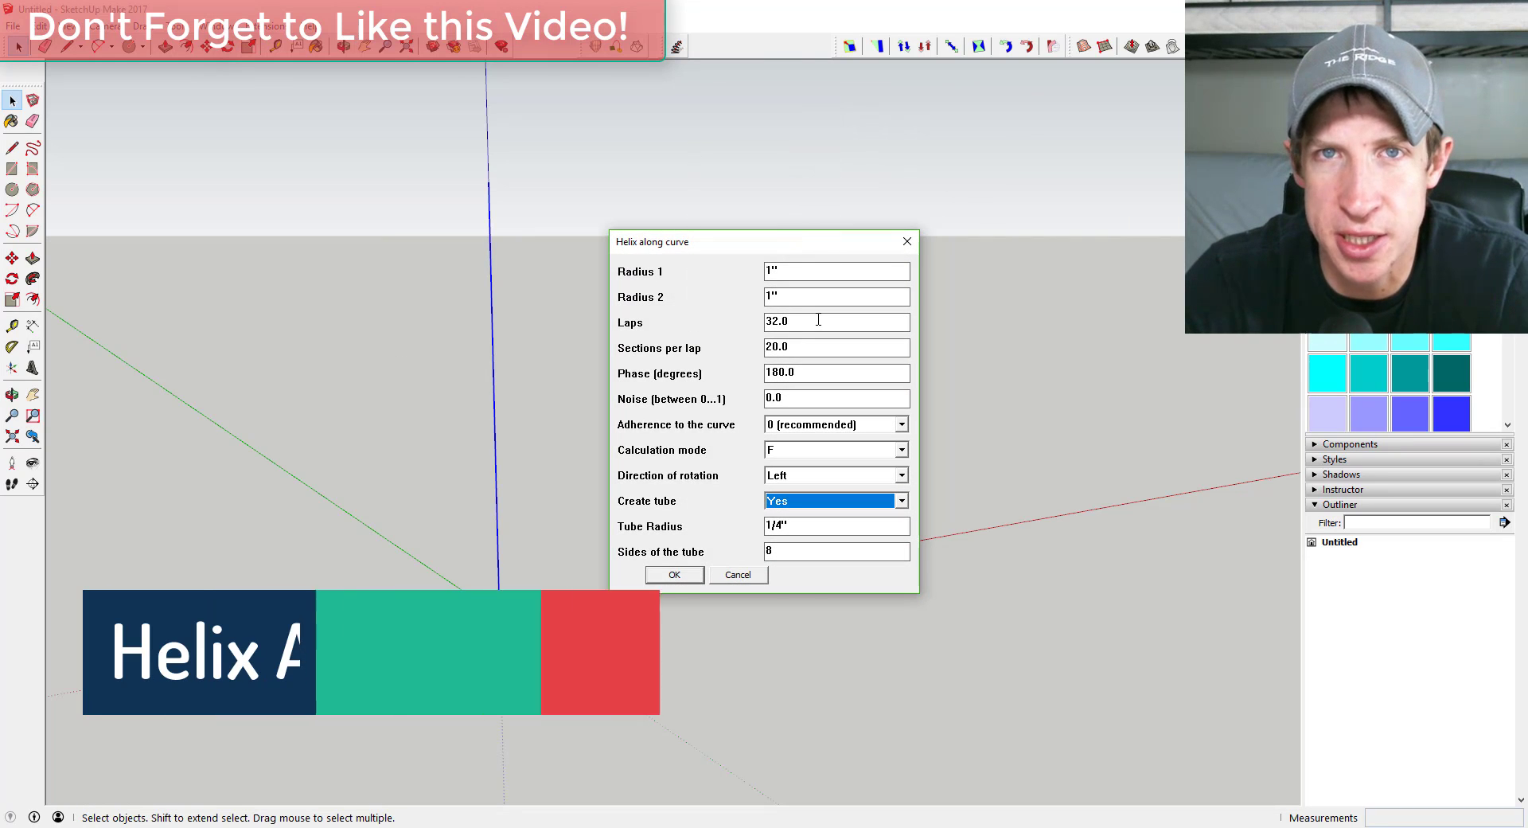
pyautogui.write('16')
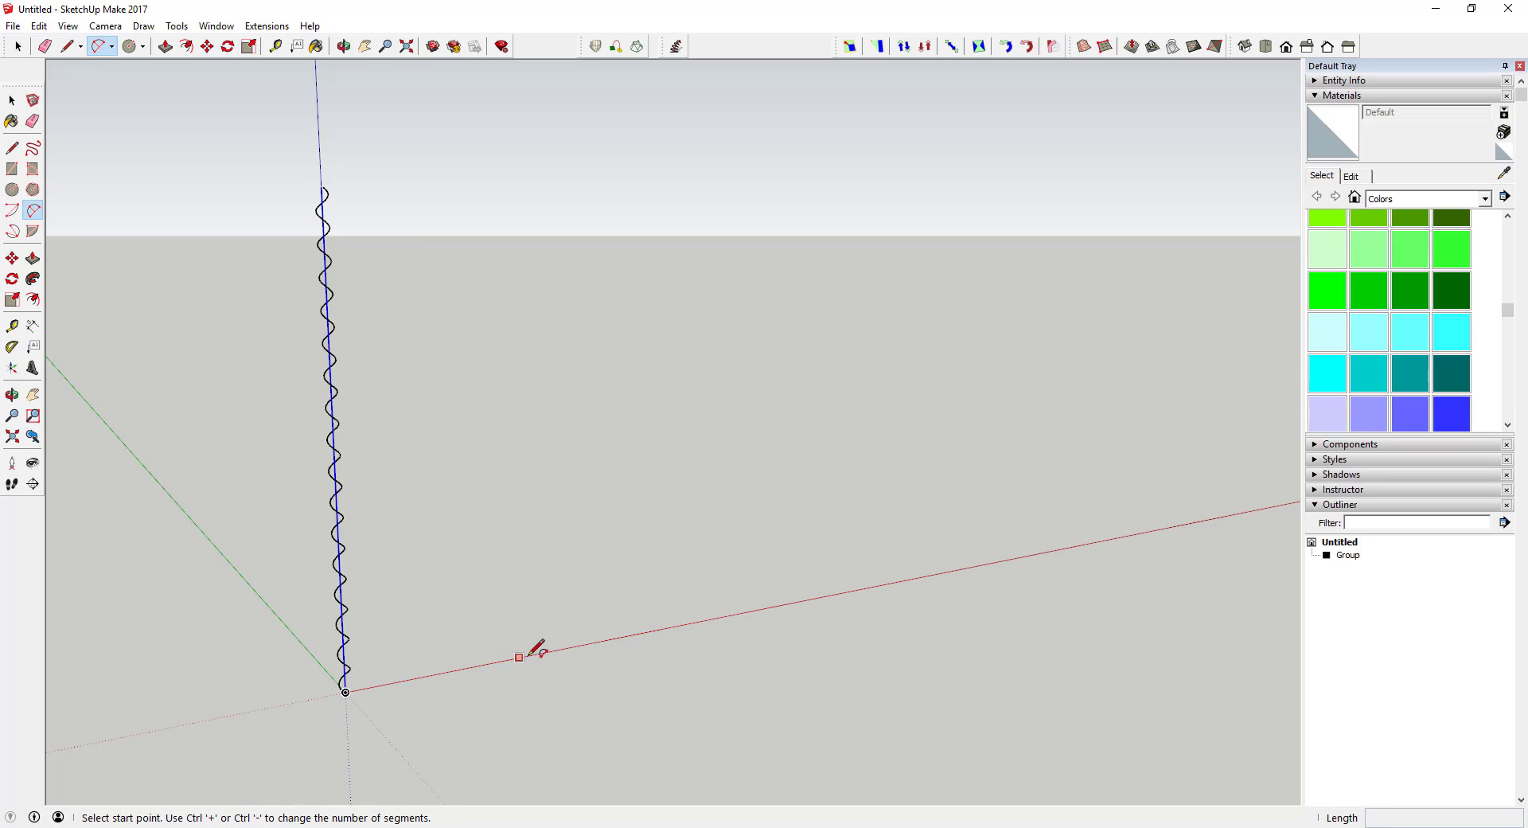
# Wrap a helix along a semicircular arc, then set adherence 4 for a bent line path.
pyautogui.click(518, 656)
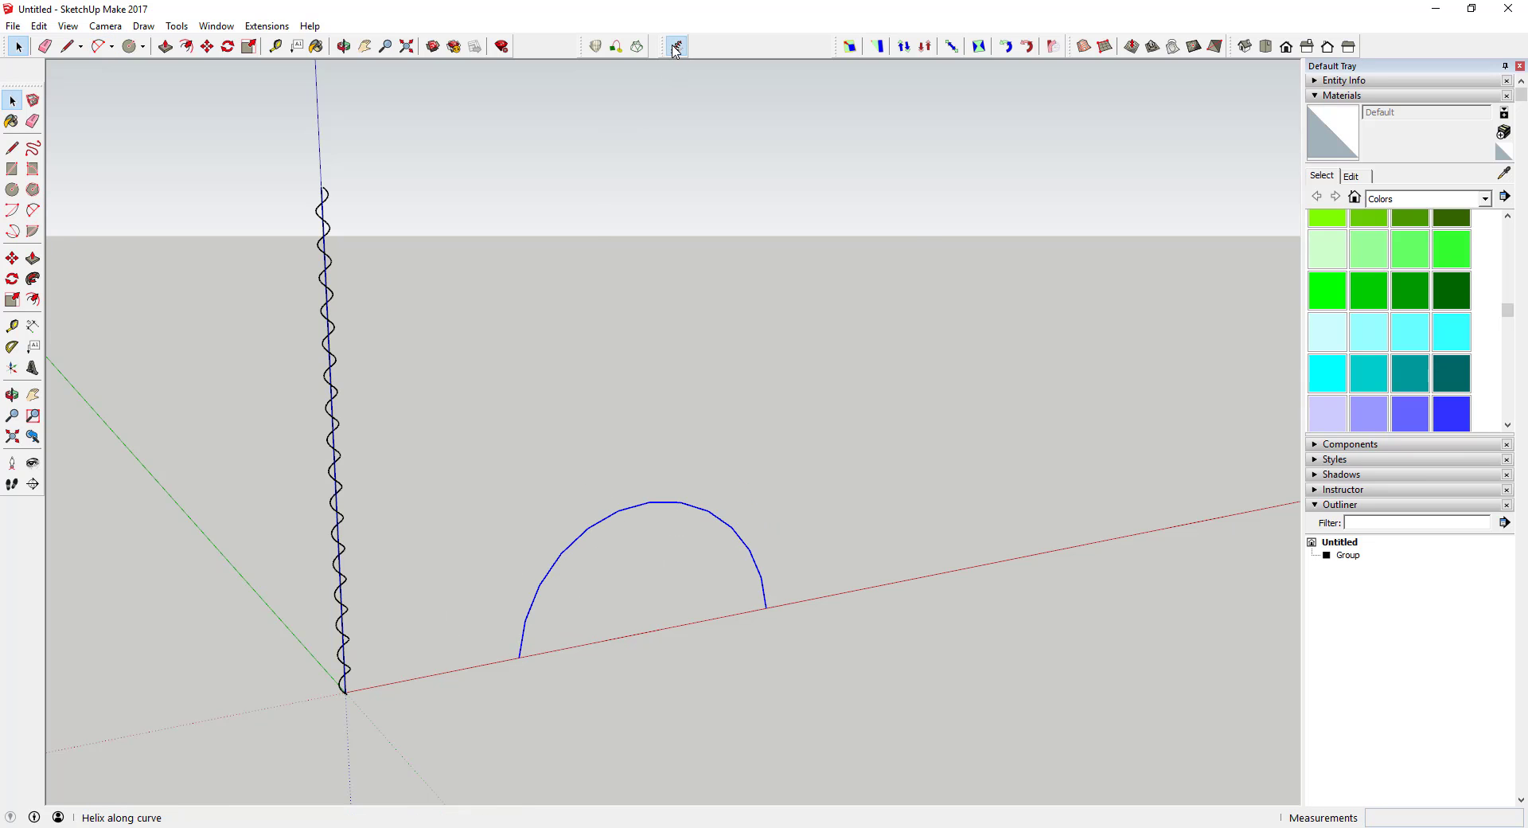
pyautogui.click(673, 46)
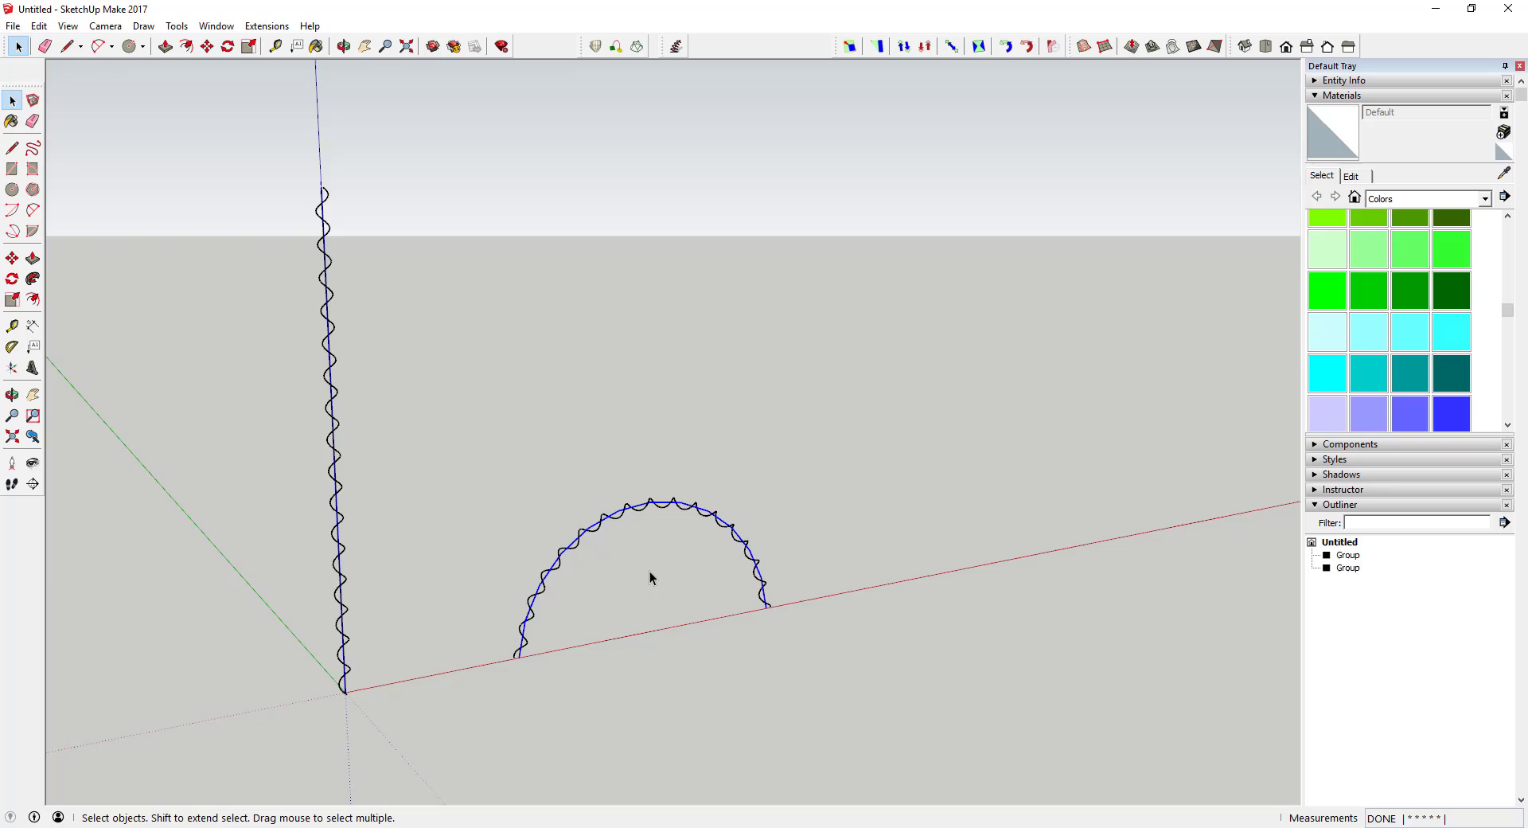
pyautogui.click(343, 46)
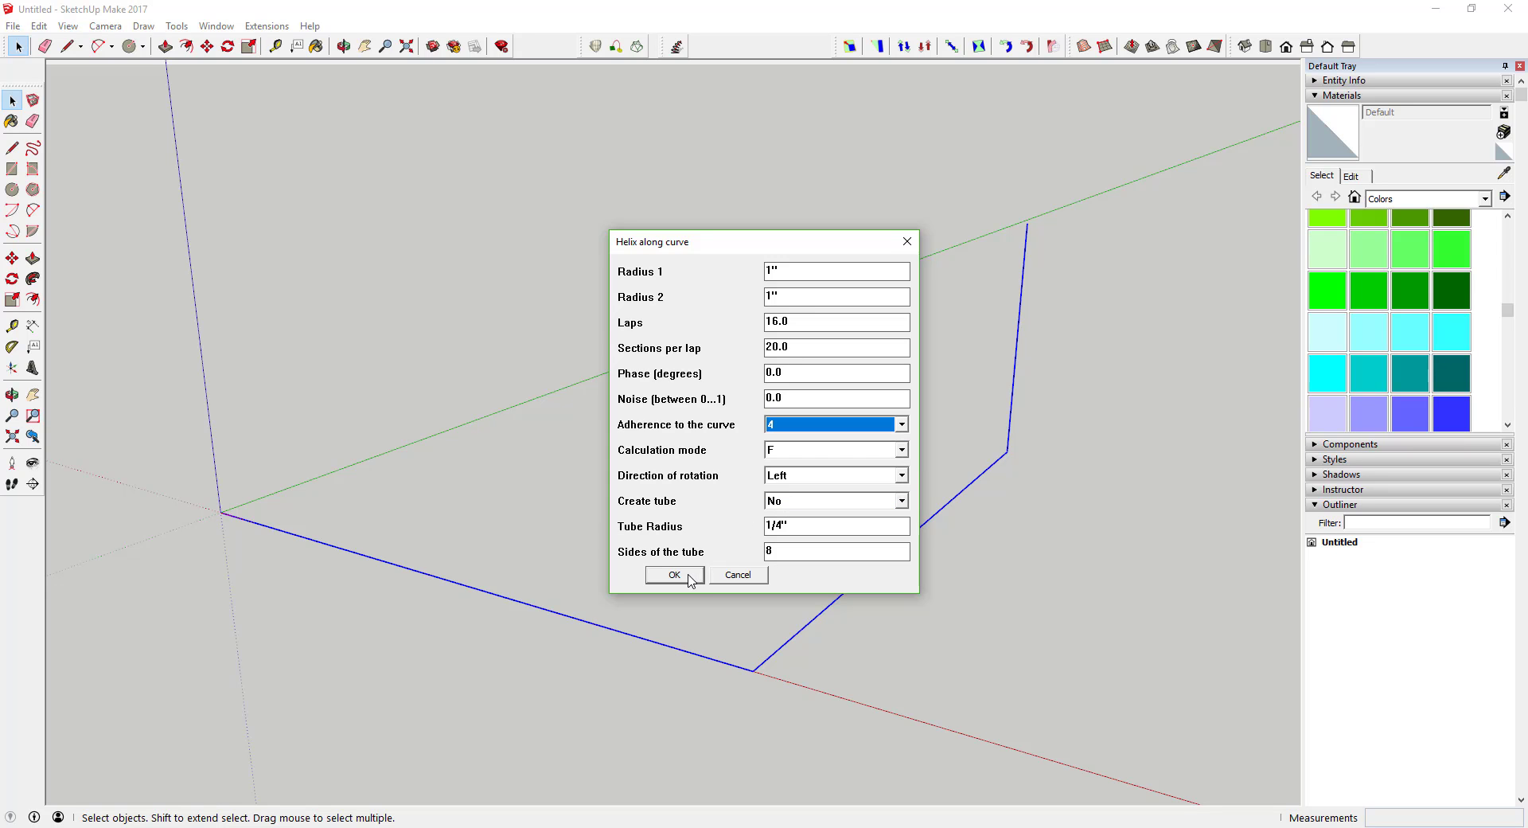
# Generate a conical spiral with Radius 1 of 12" up the vertical line, then reopen the settings.
pyautogui.click(673, 575)
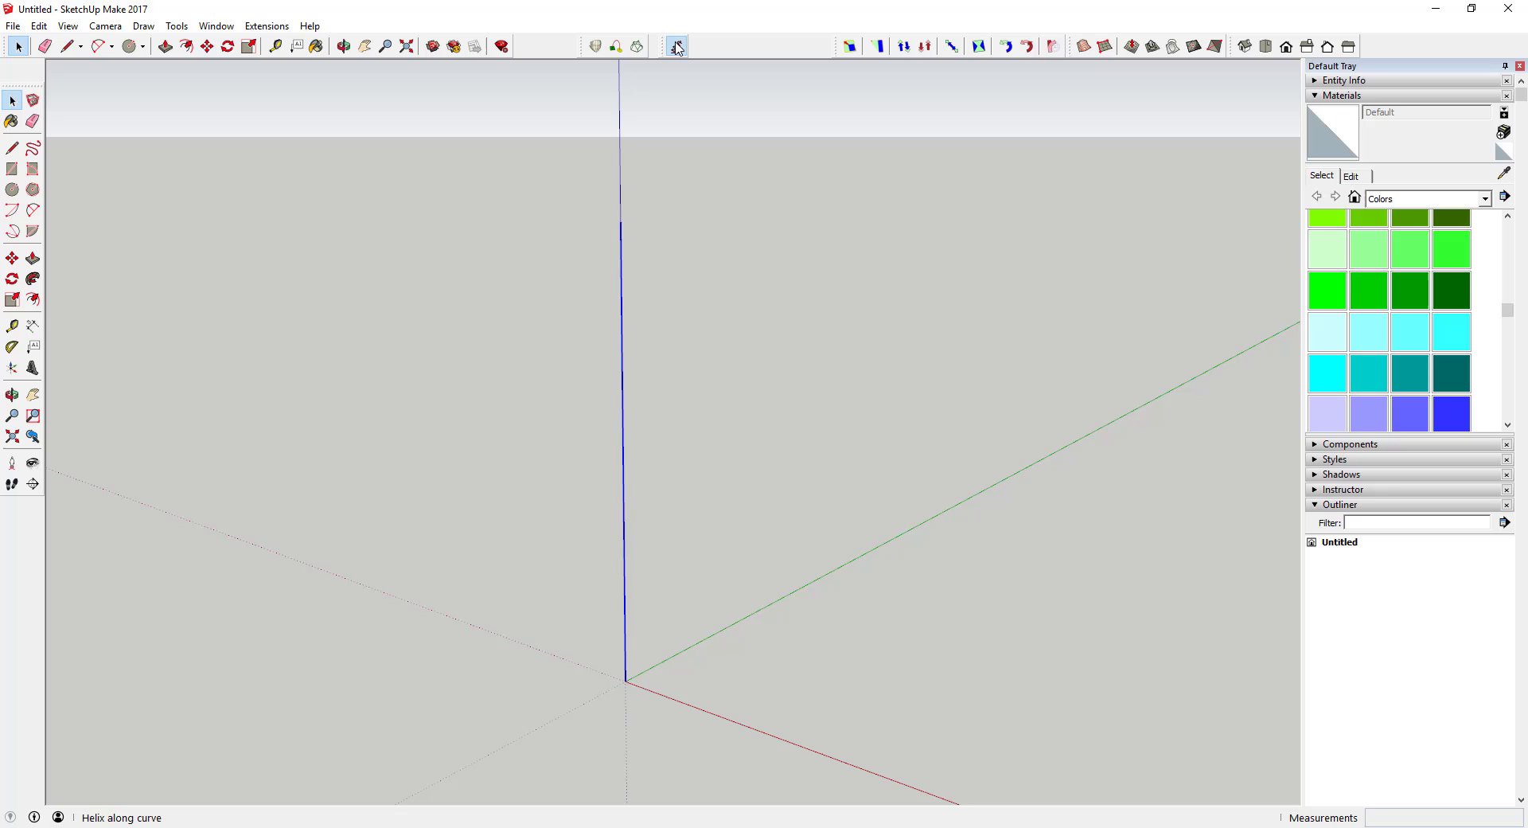
pyautogui.click(675, 46)
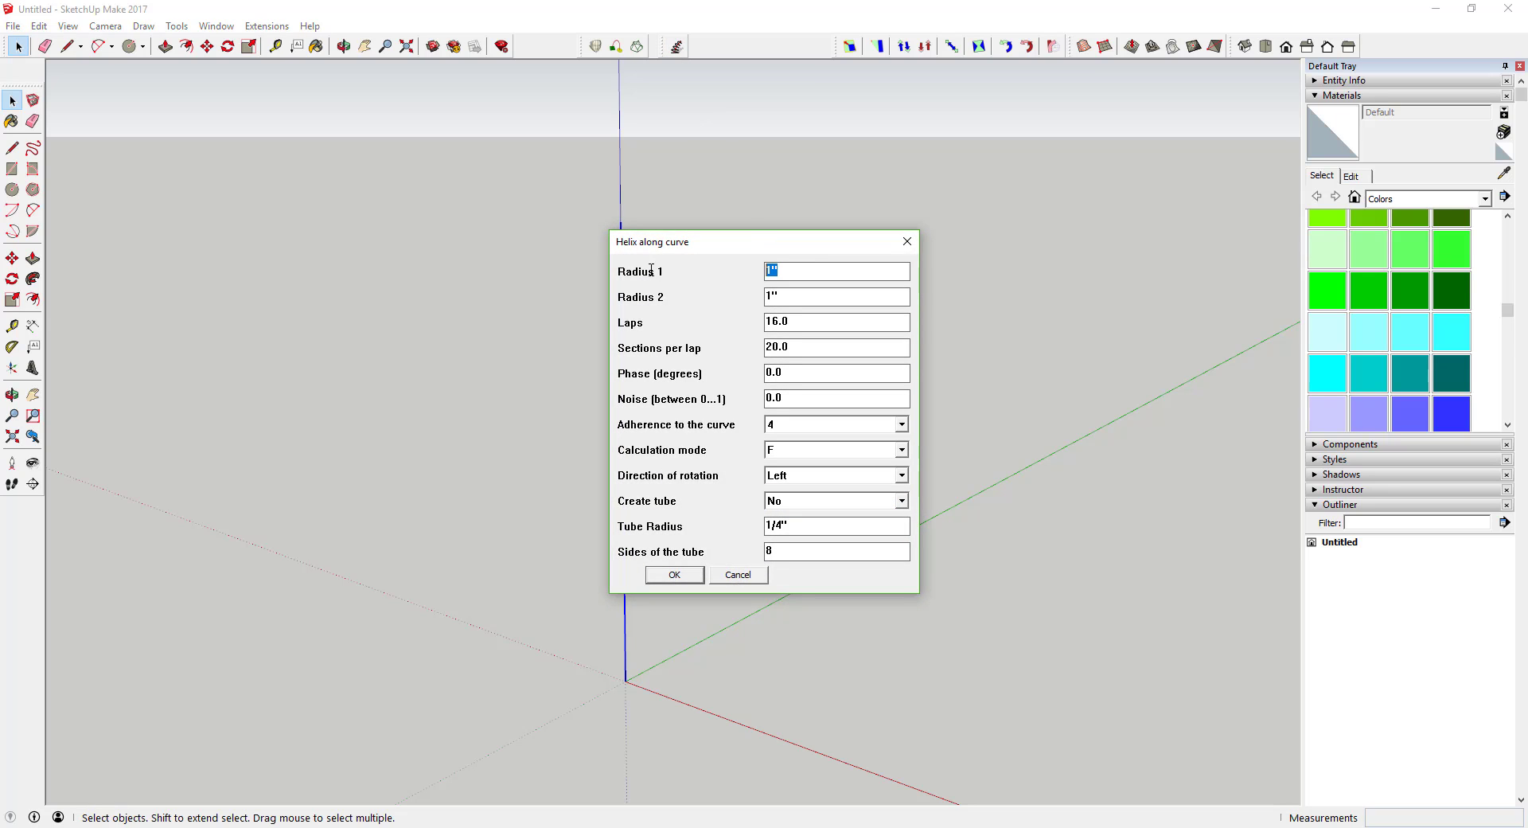
pyautogui.write('12')
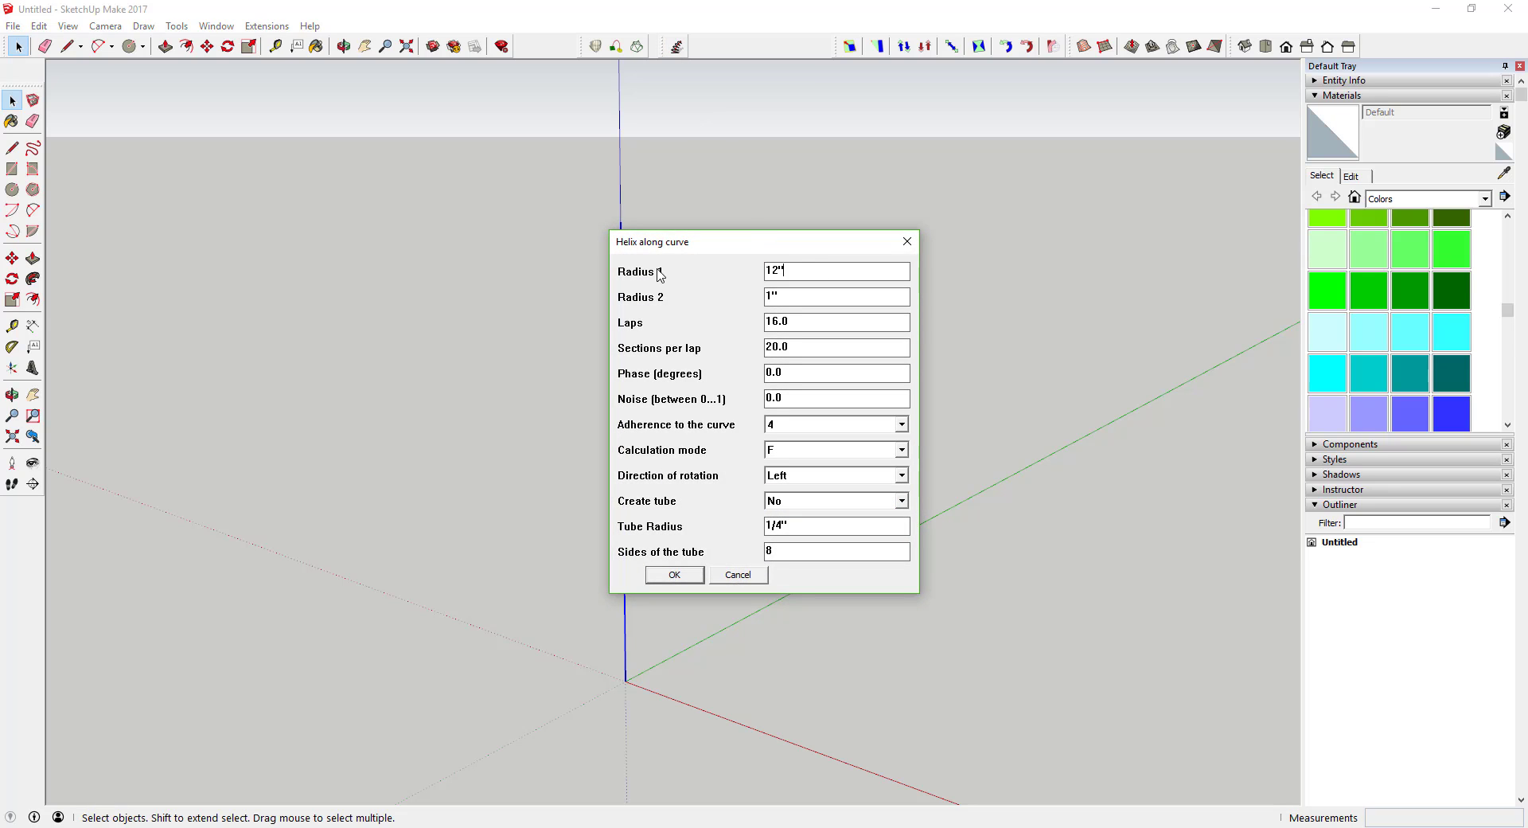
pyautogui.click(673, 575)
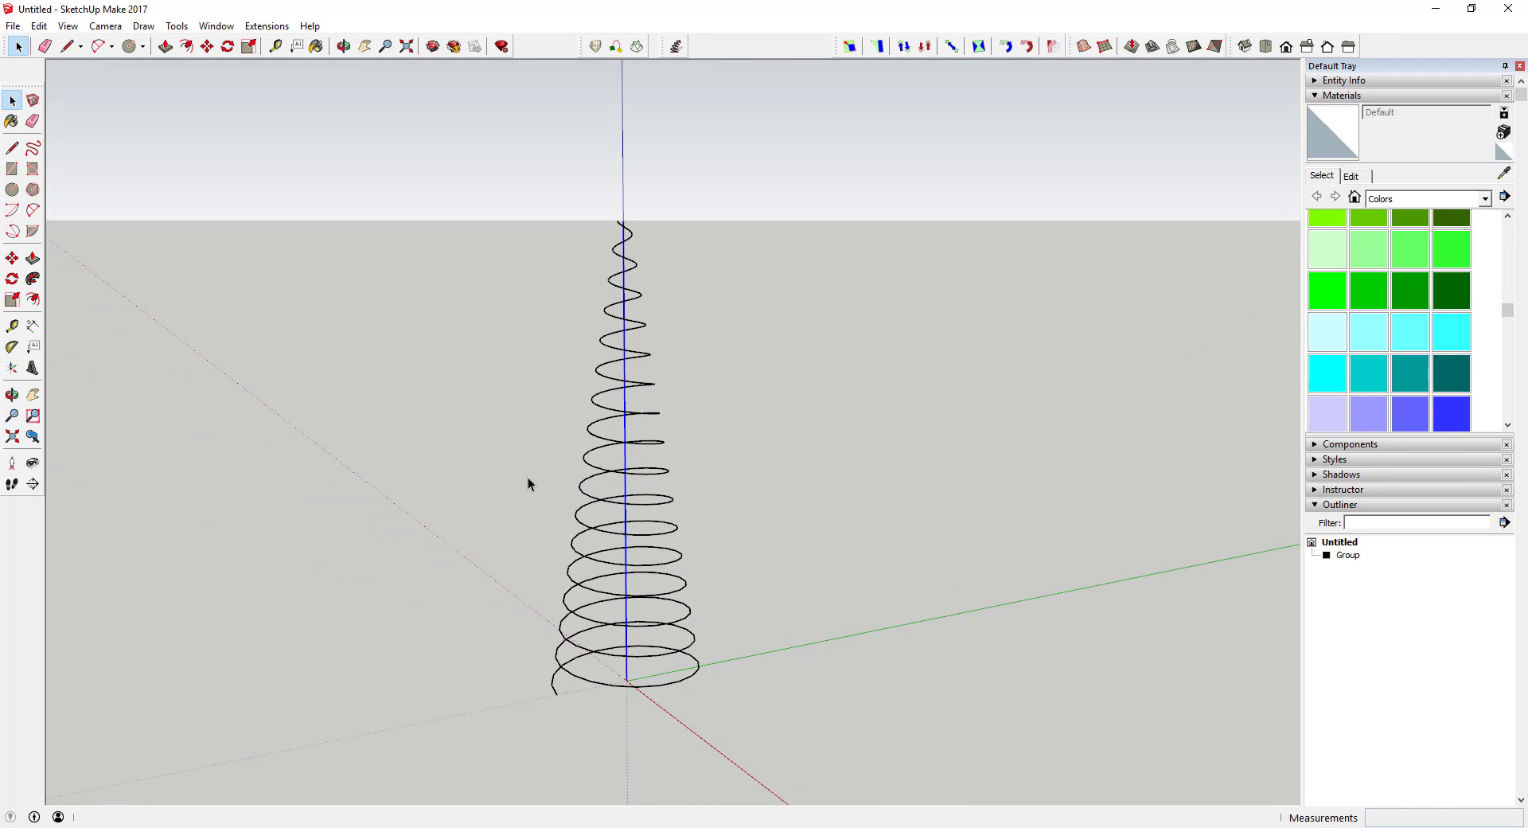
pyautogui.click(672, 46)
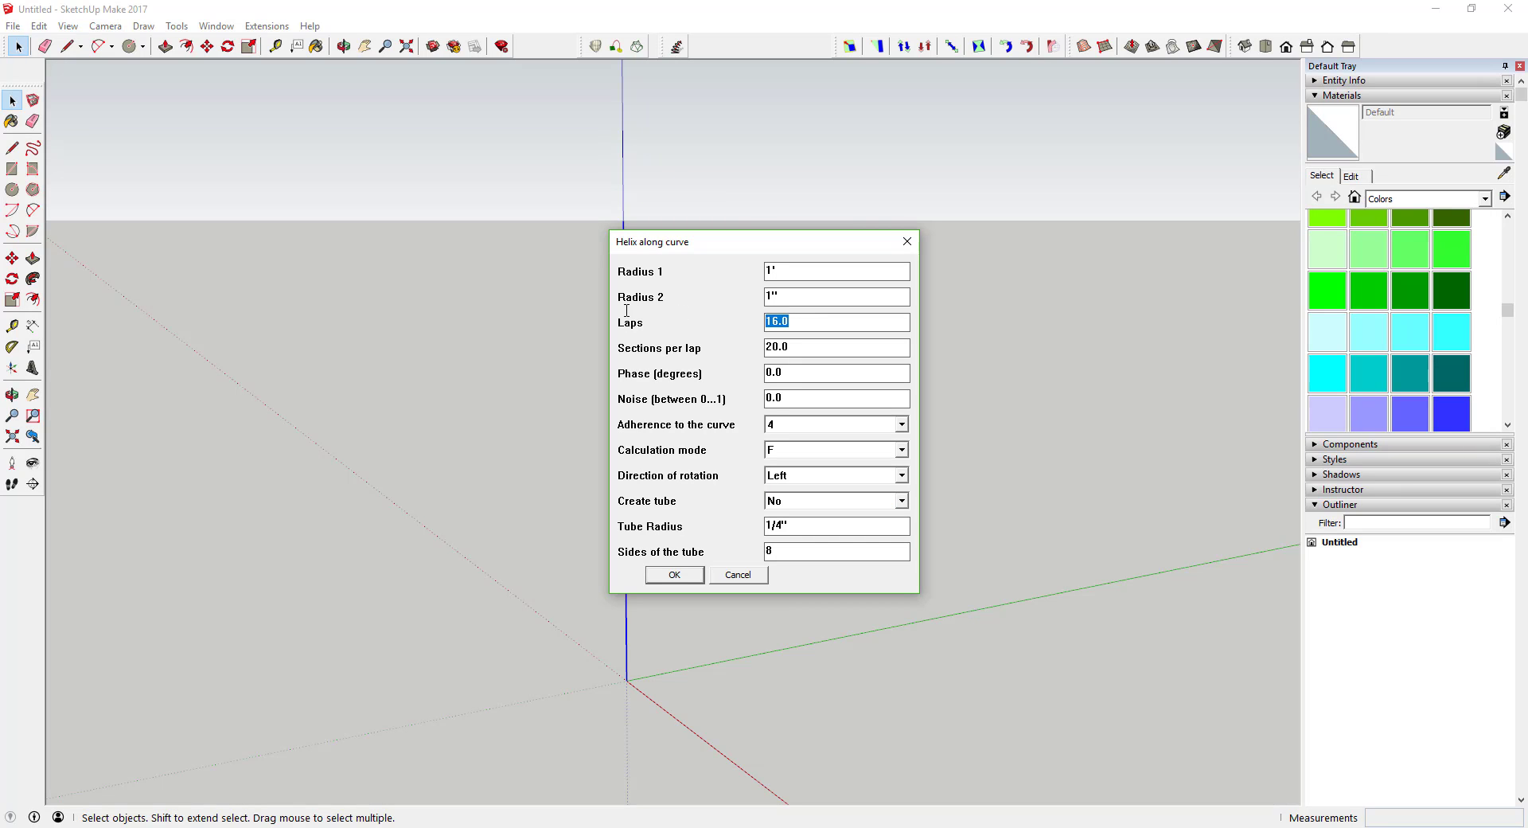
# Try lap counts 48, 100 and 60 with phase 90, ending at adherence 0 for the bent path.
pyautogui.write('48')
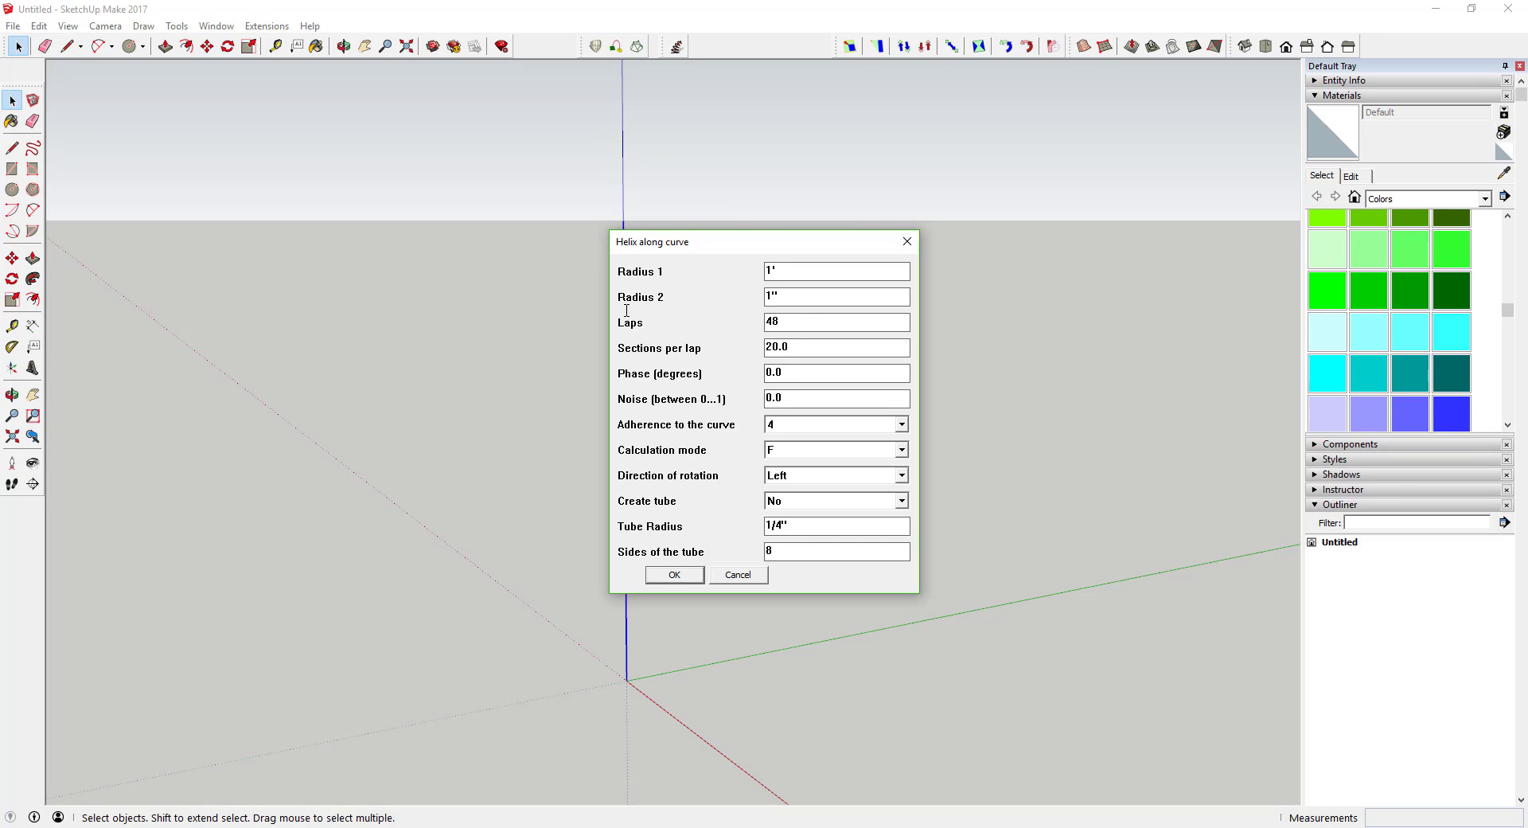
pyautogui.click(673, 575)
pyautogui.write('100')
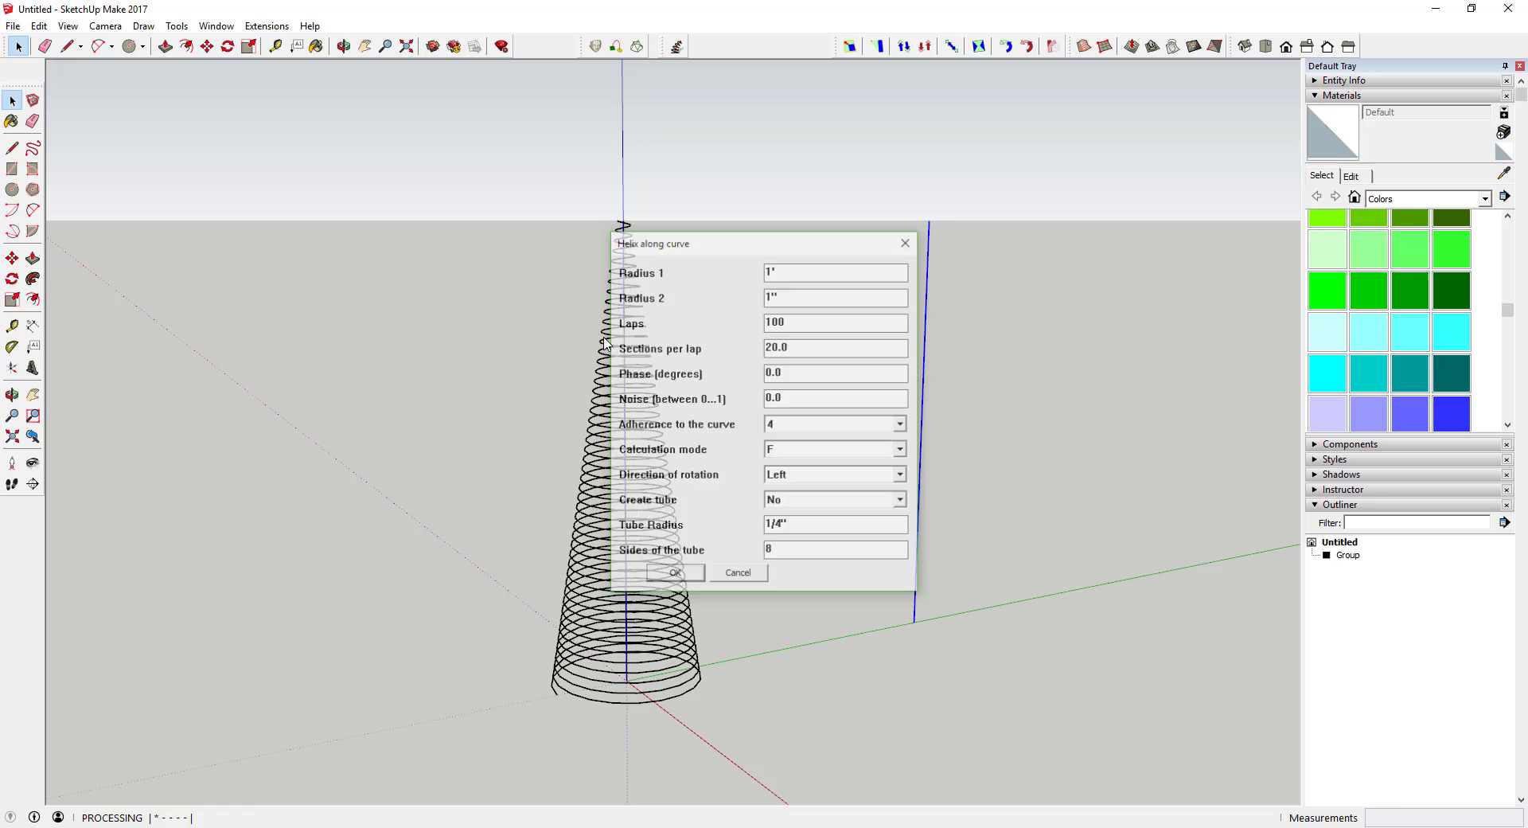
pyautogui.click(673, 573)
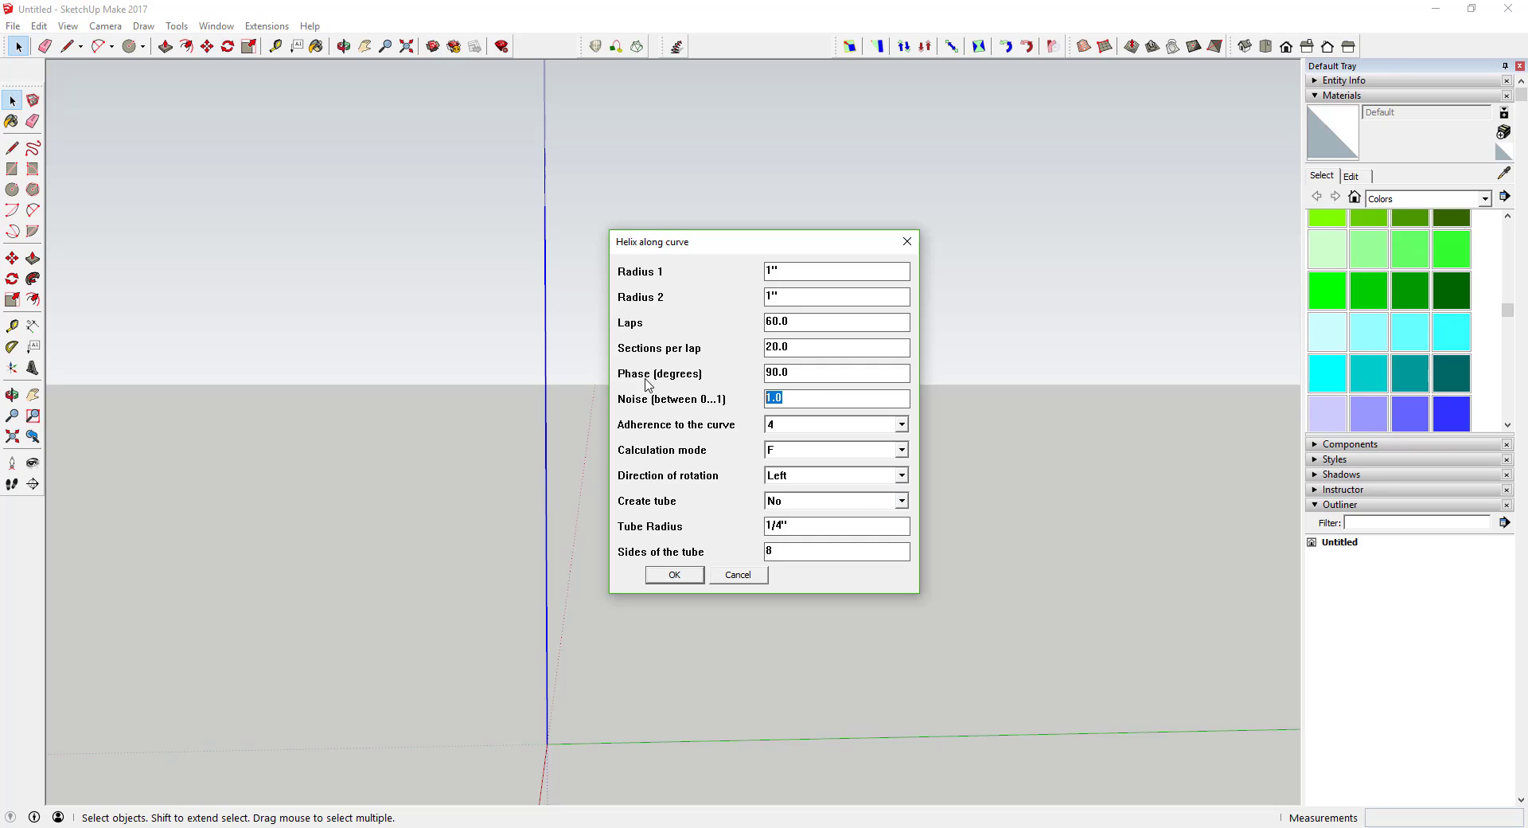
pyautogui.click(673, 574)
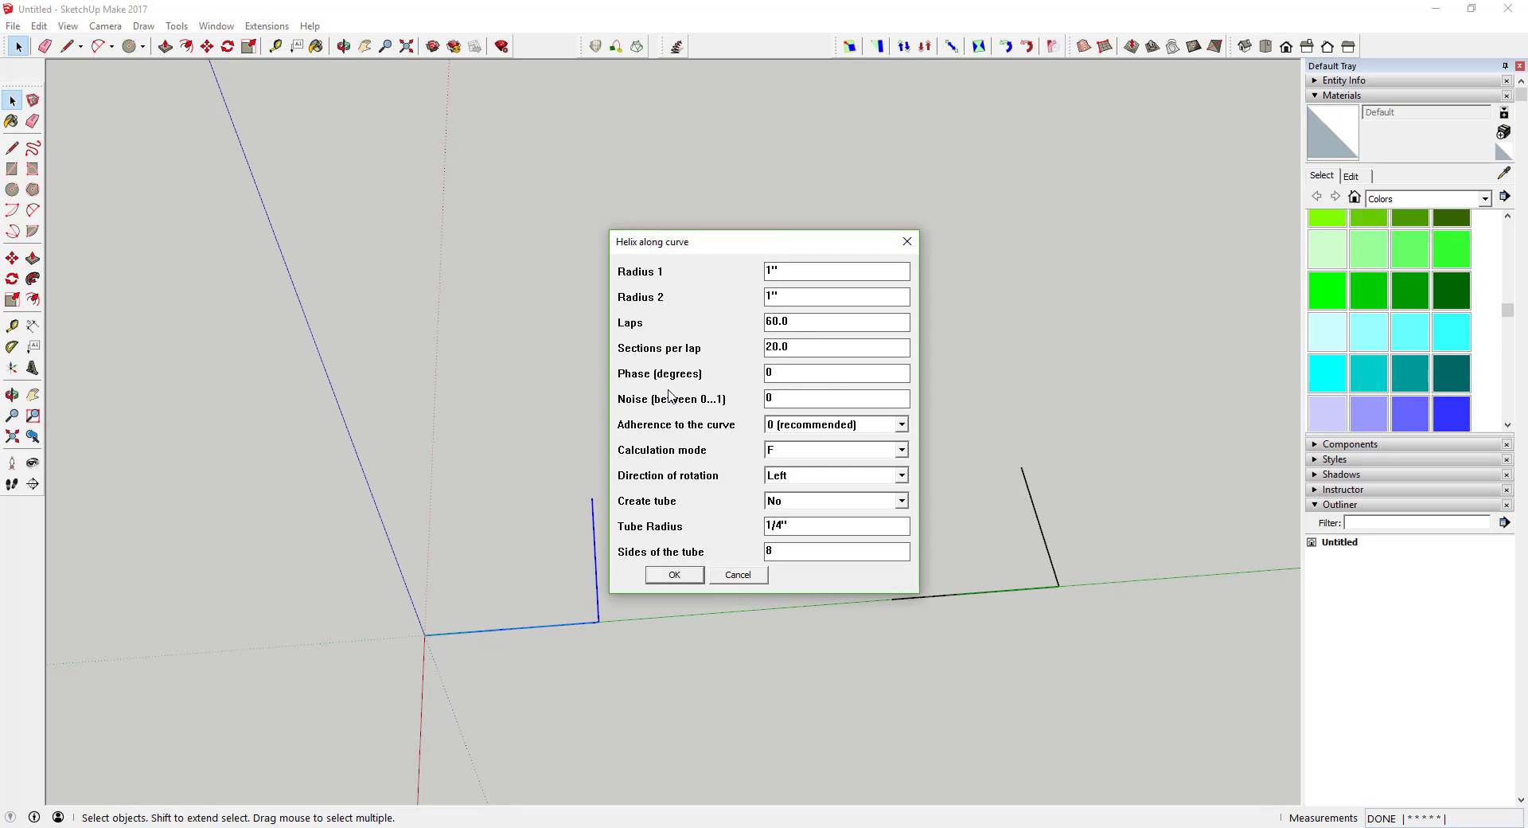
# Build the 60-lap helix on the bent line, then enable tube creation for the vertical axis.
pyautogui.click(673, 574)
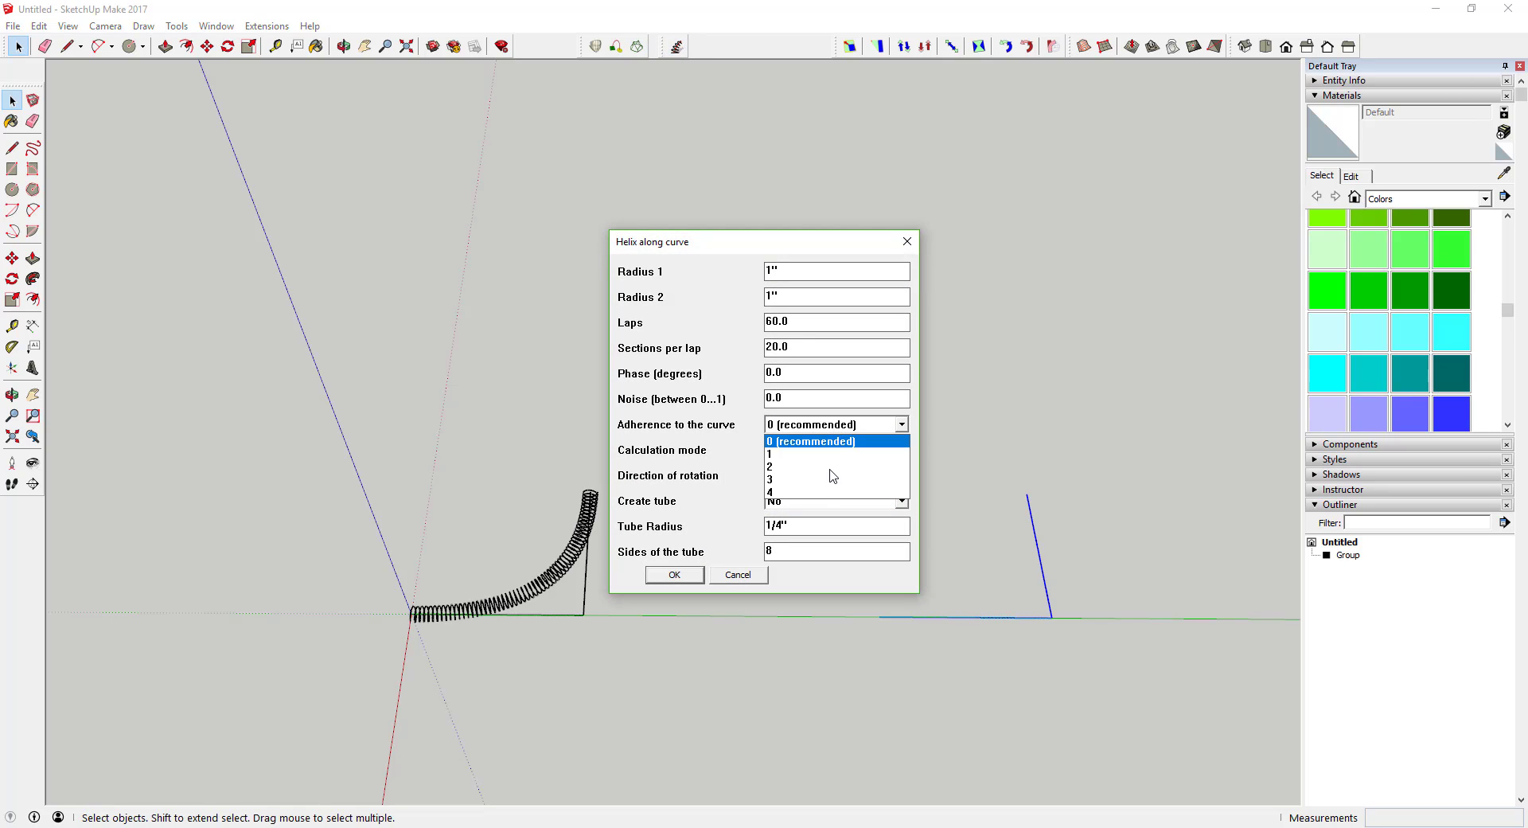
pyautogui.click(673, 575)
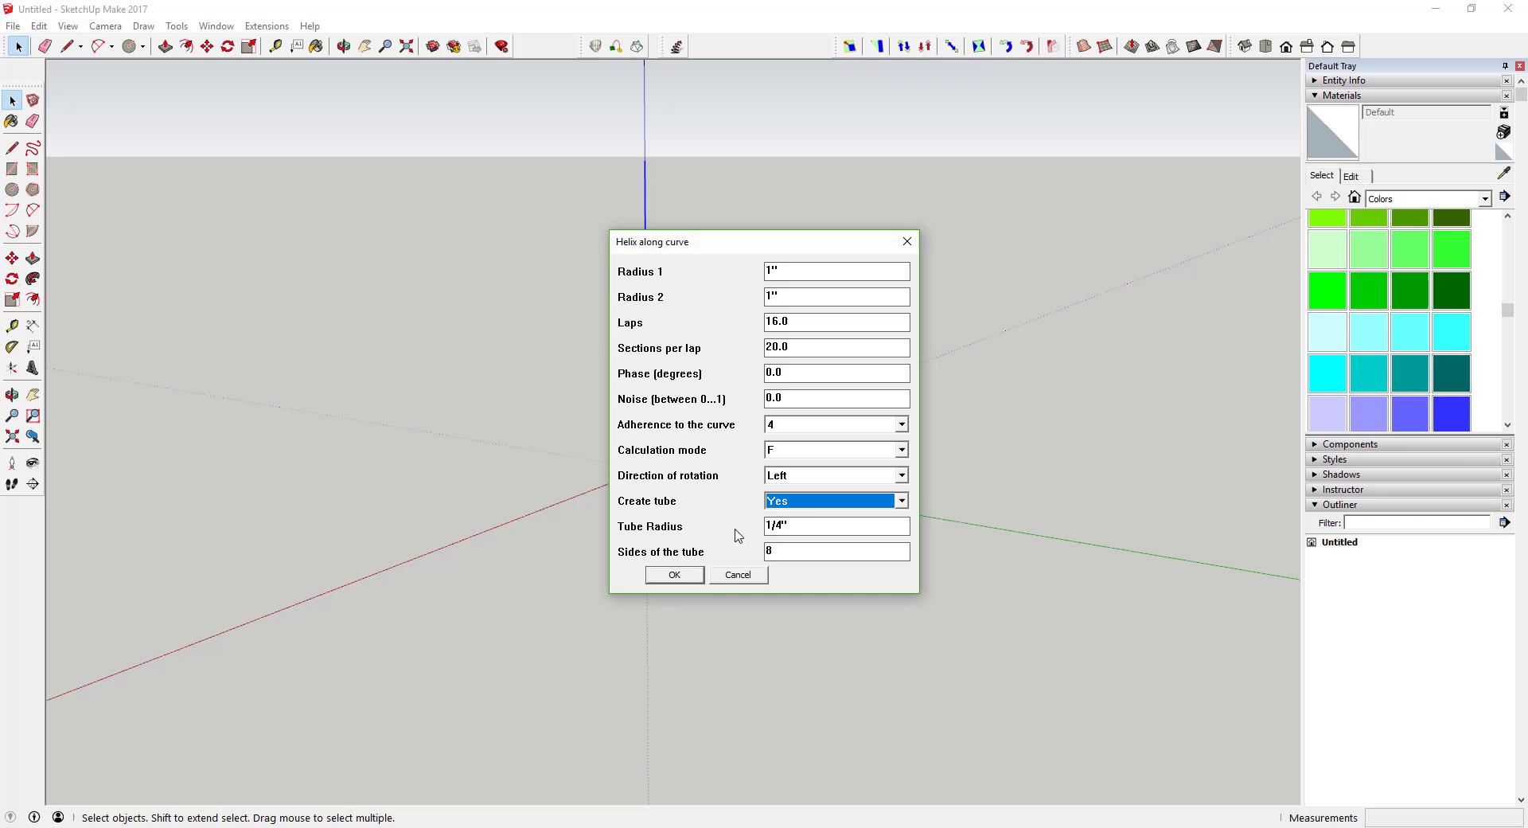
# Create a 16-lap quarter-inch coiled tube up the vertical line and orbit around it.
pyautogui.click(833, 500)
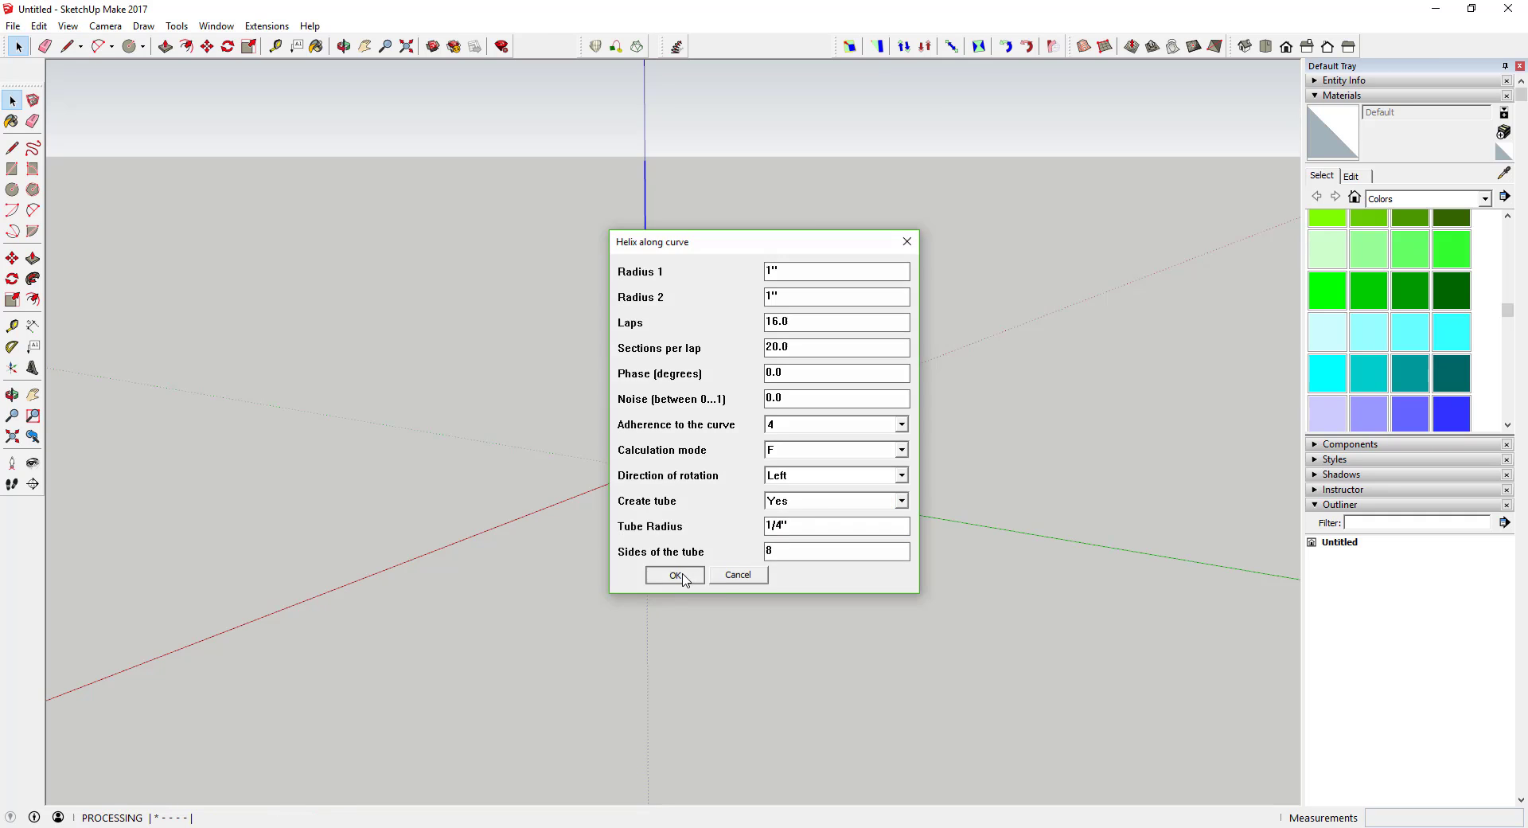
pyautogui.click(674, 575)
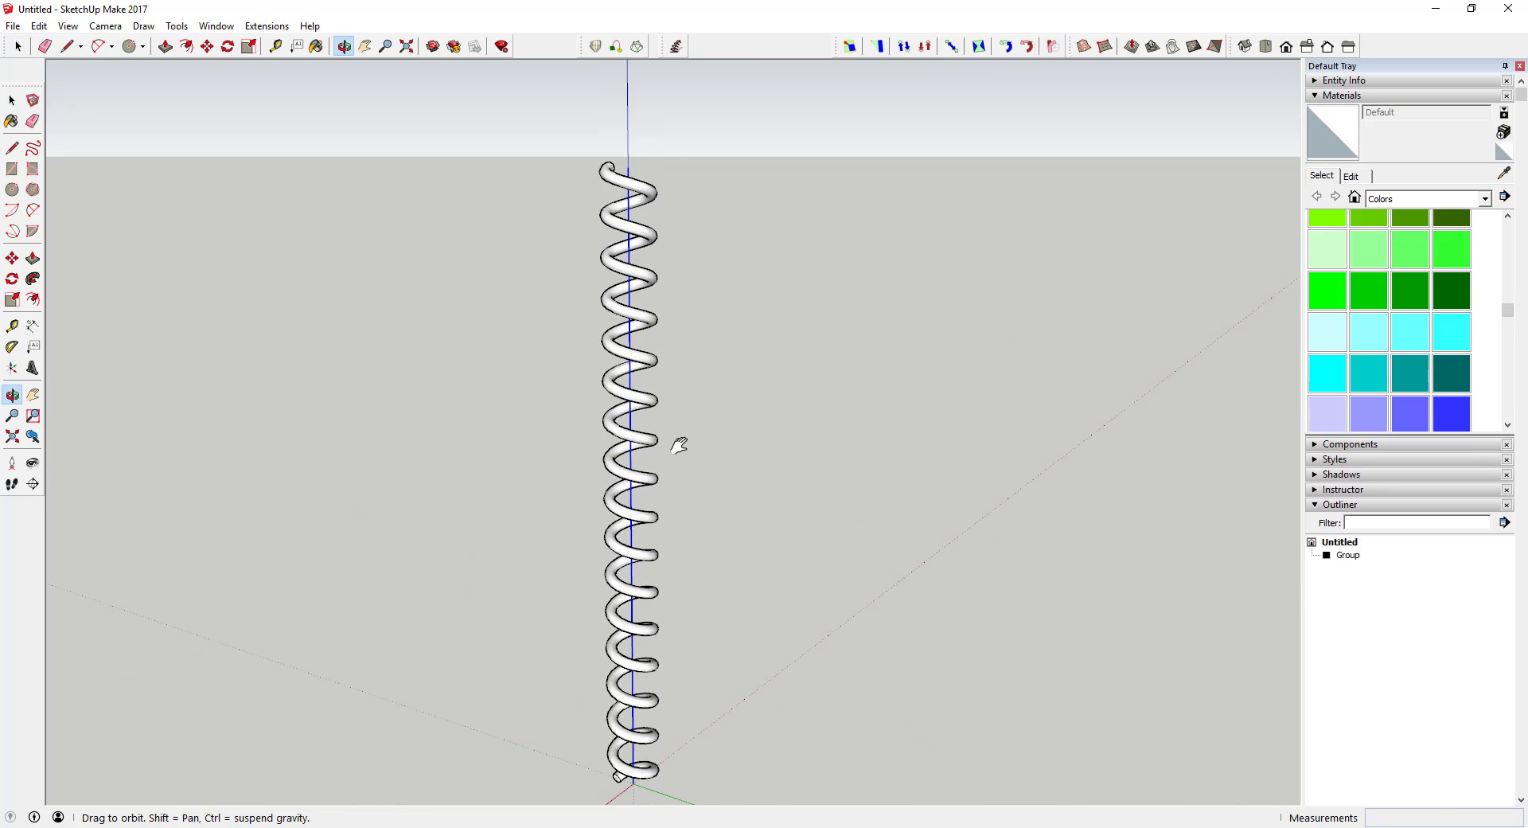